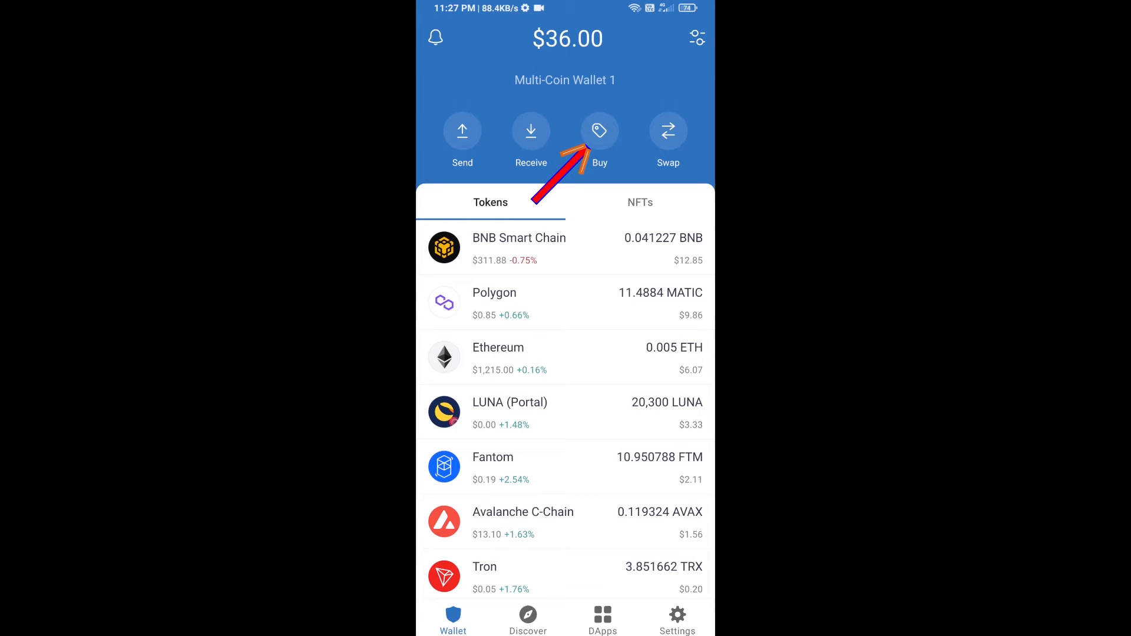
Look up BNB Smart Chain in the Buy crypto list, then back out without buying
left_click(599, 131)
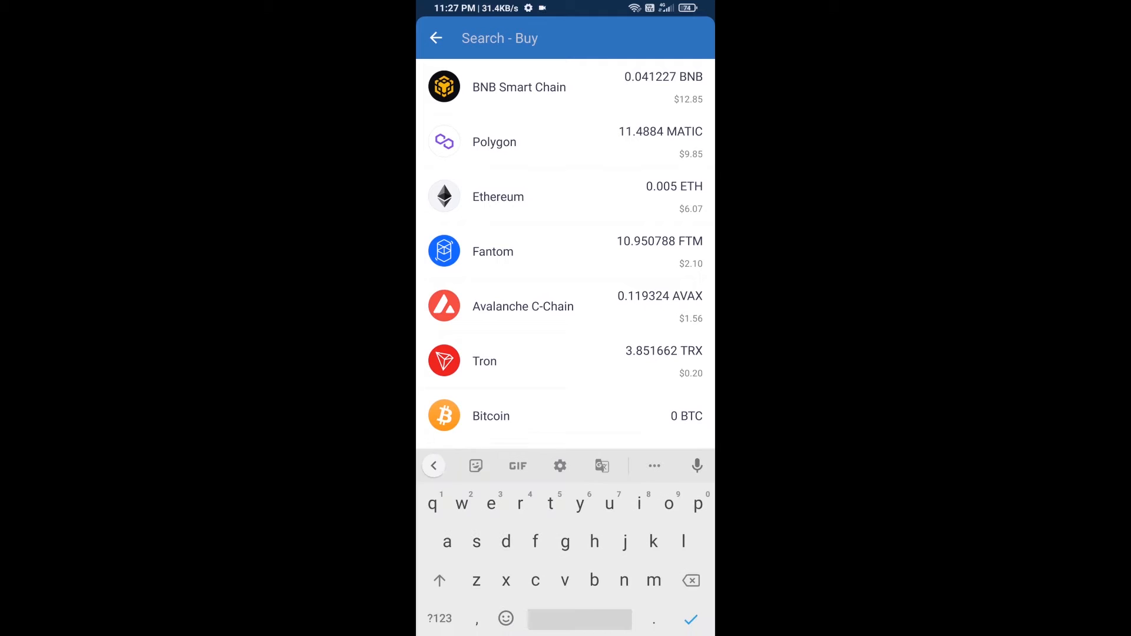
type("bnb")
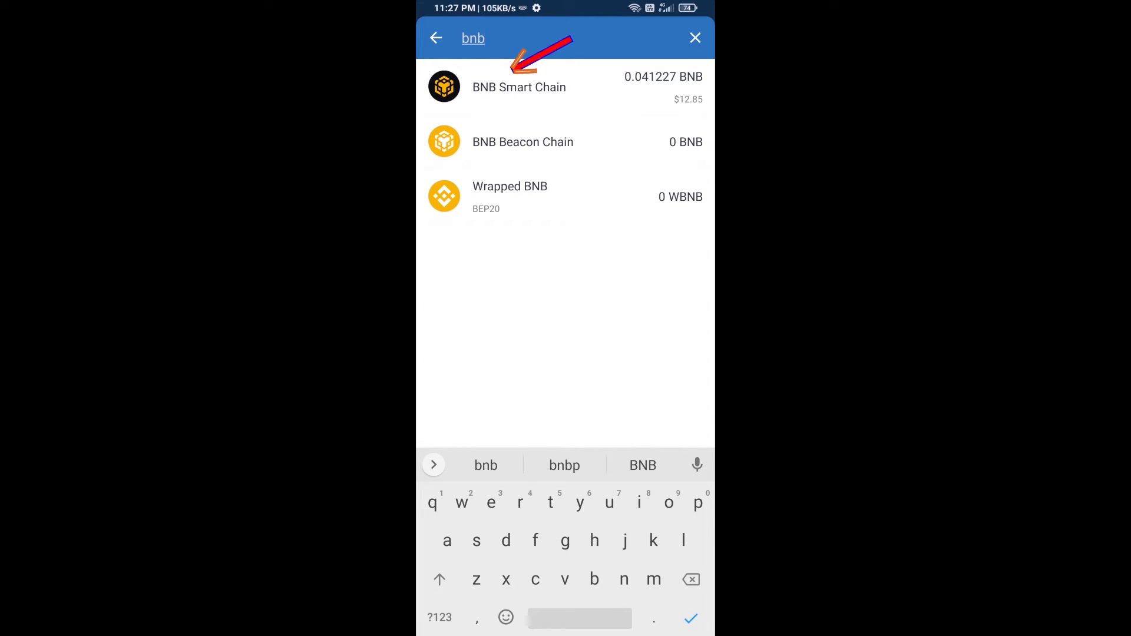
left_click(518, 88)
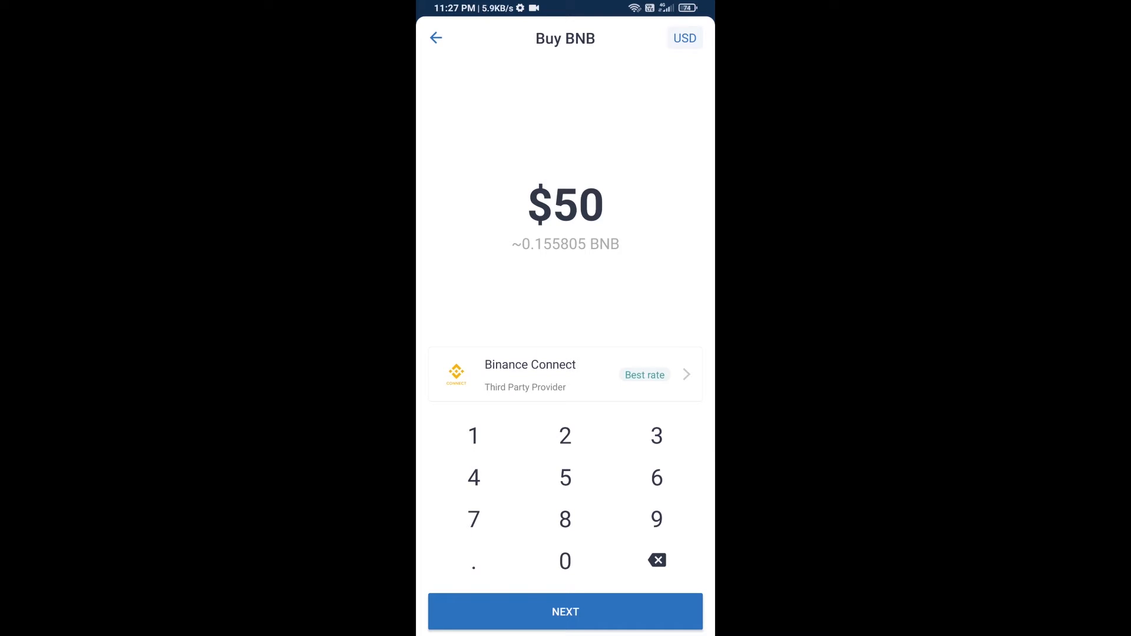
left_click(435, 38)
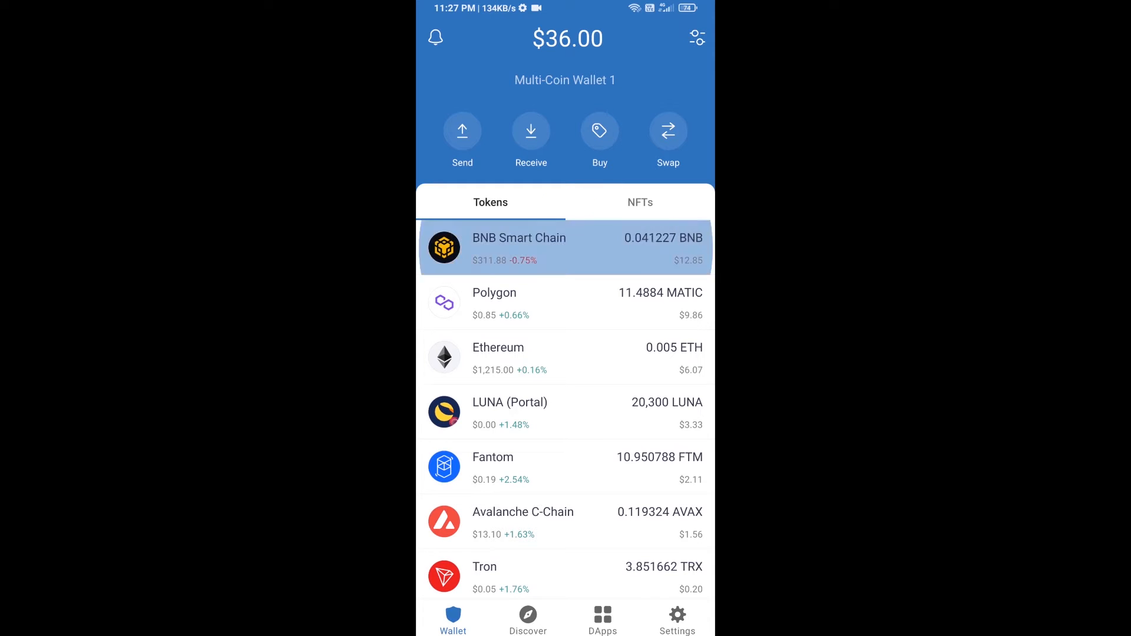
View the wallet's BNB Smart Chain receiving address, then return to the token list
left_click(565, 247)
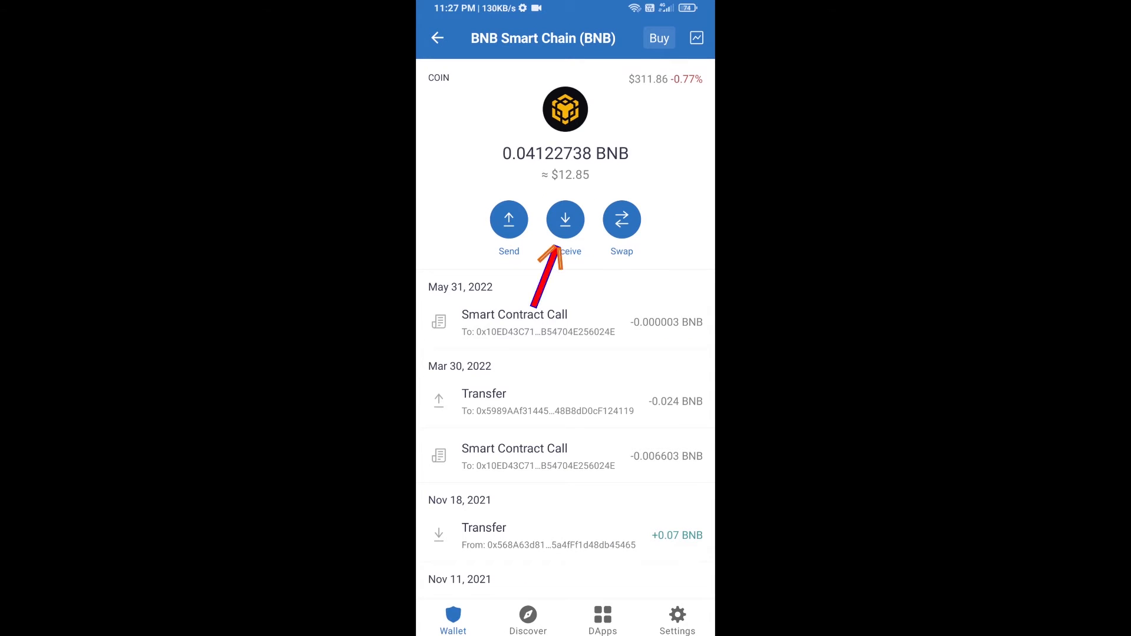
left_click(566, 220)
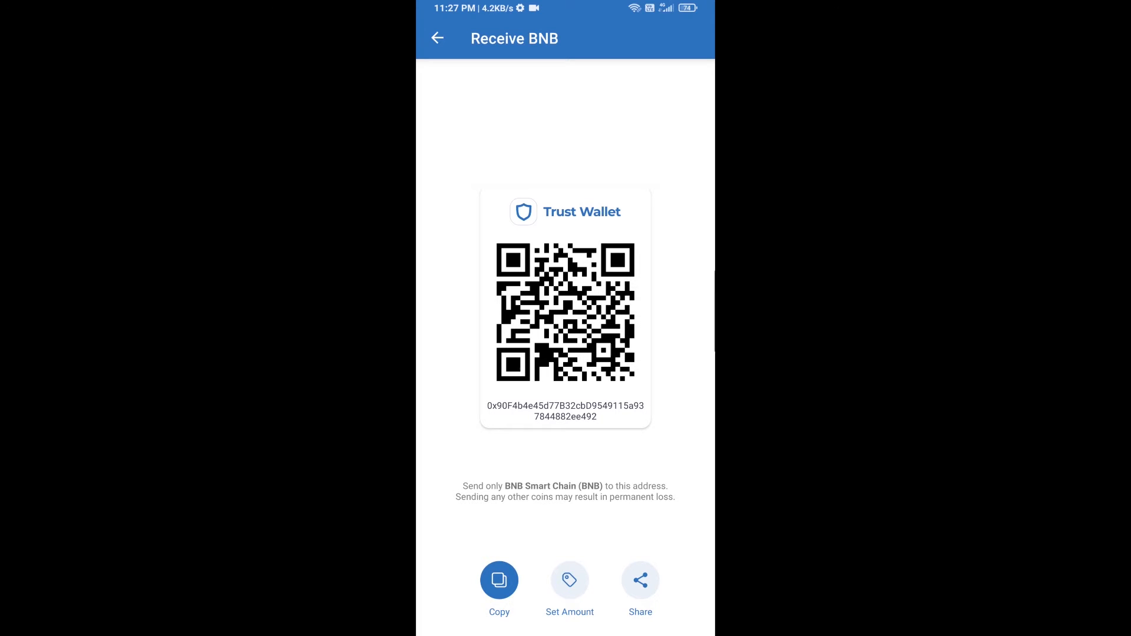
left_click(436, 38)
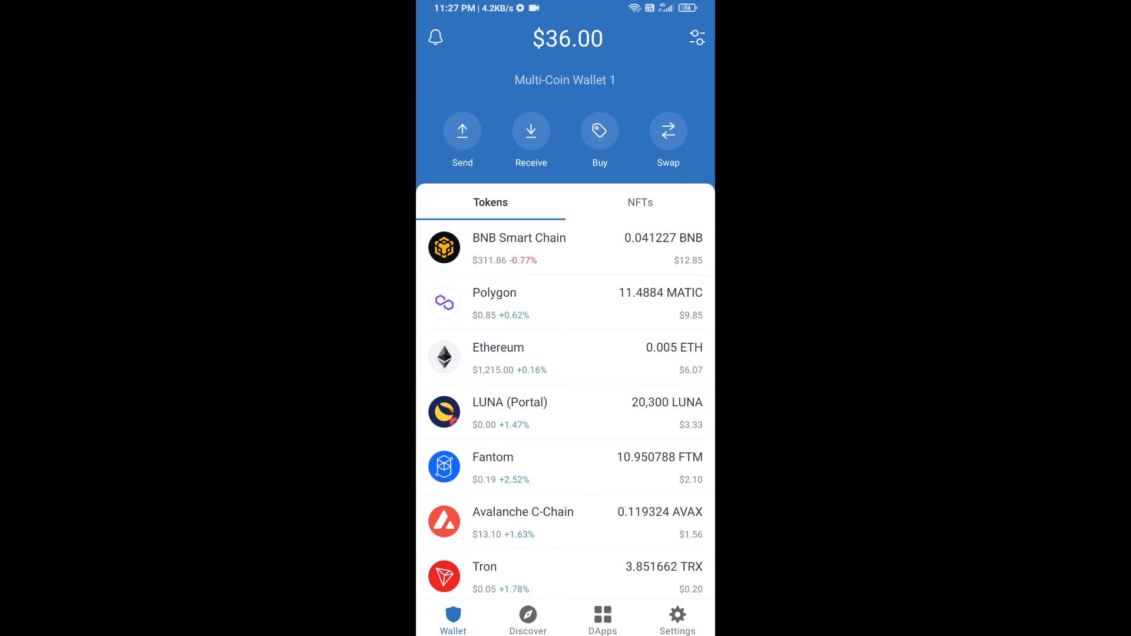
Go to the DApps browser and scroll the history toward the PancakeSwap entry
left_click(602, 616)
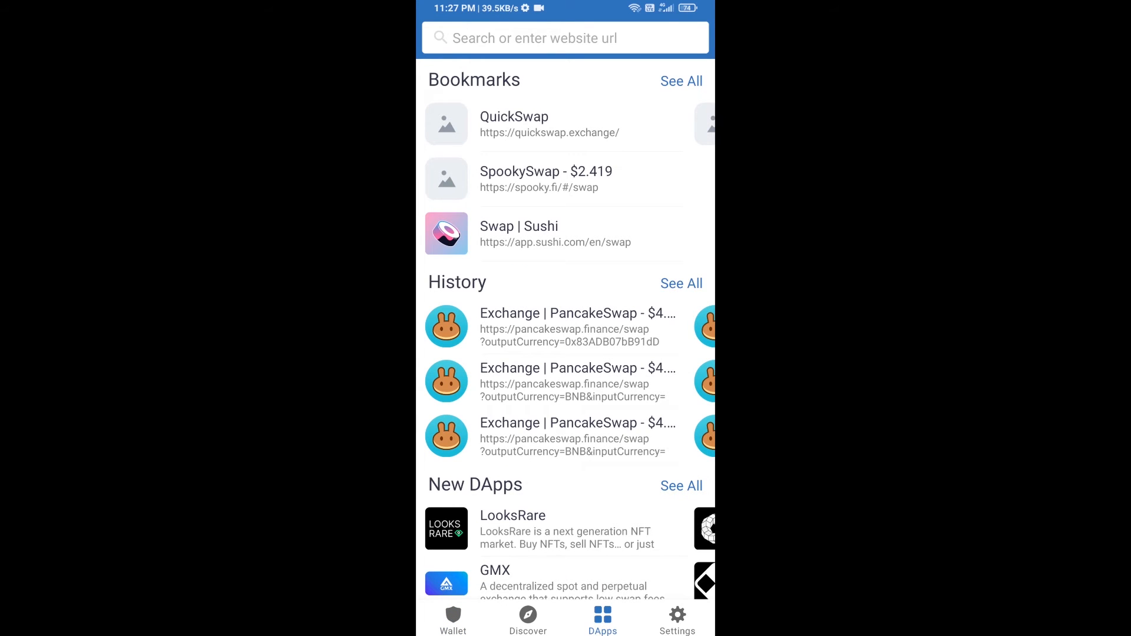
scroll("down", 3)
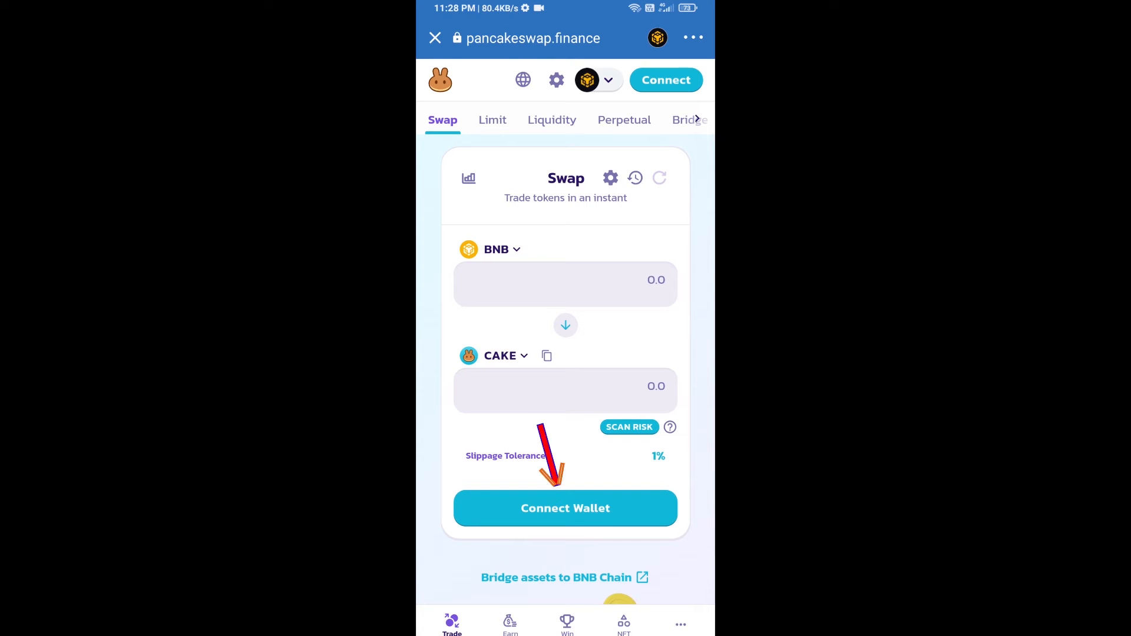
Connect a wallet to PancakeSwap, choosing Trust Wallet from the connection sheet
left_click(566, 509)
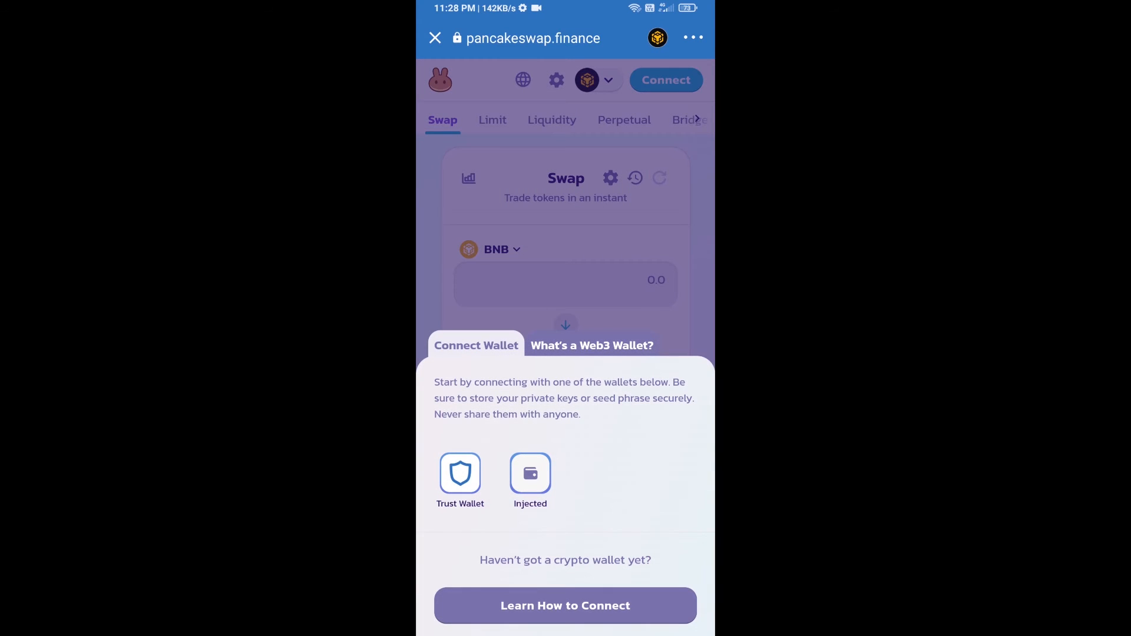
left_click(459, 473)
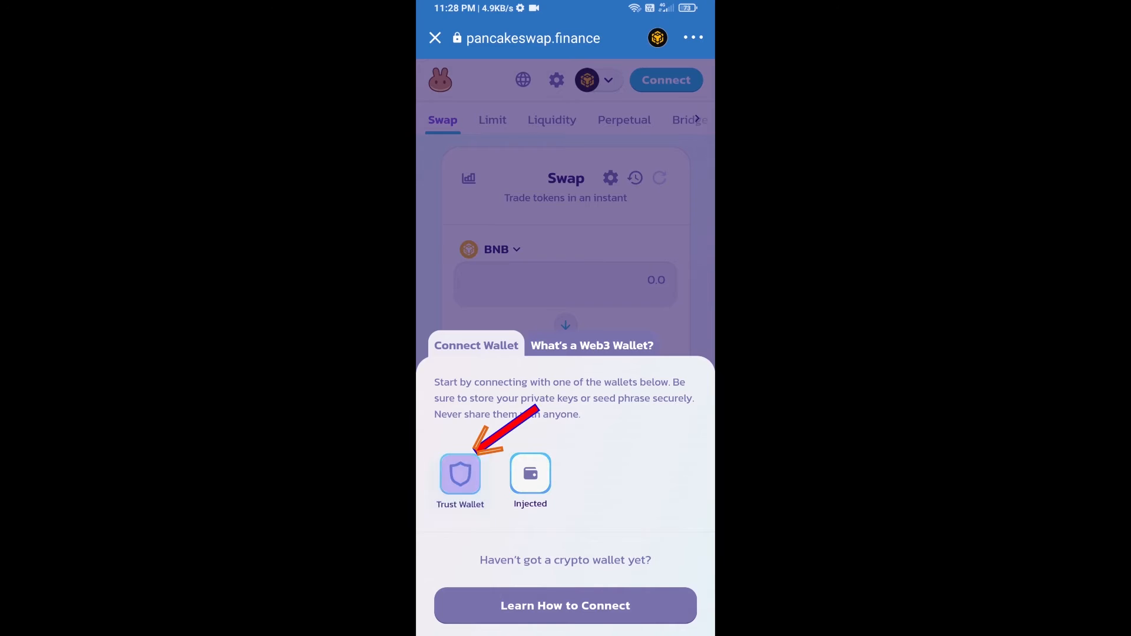
left_click(459, 473)
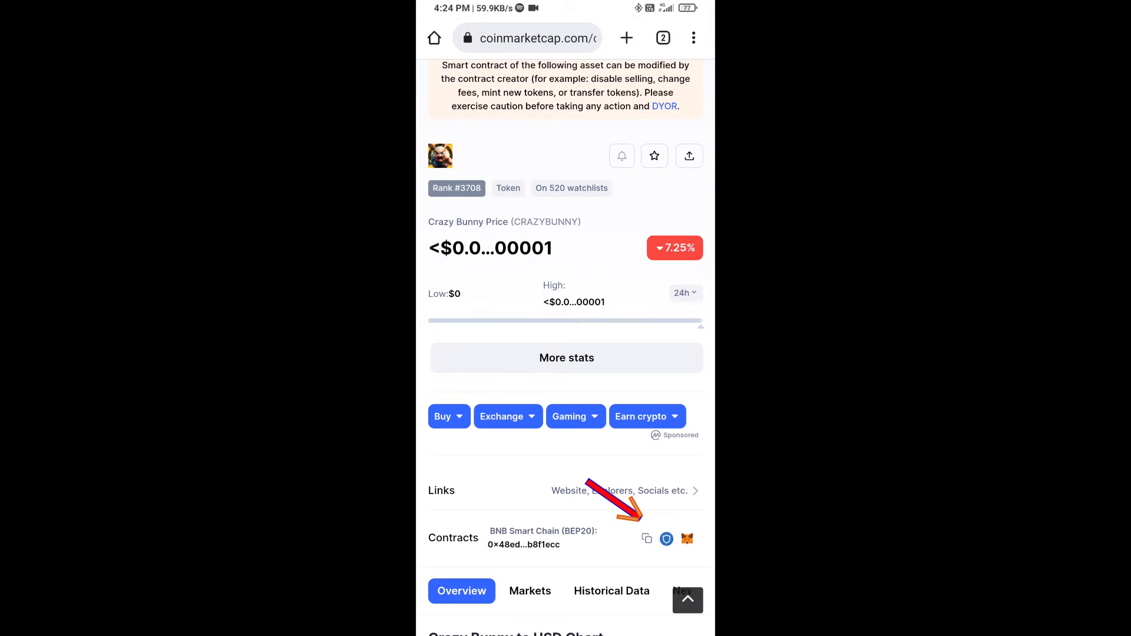
Copy Crazy Bunny's BNB Smart Chain (BEP20) contract address on CoinMarketCap
left_click(646, 538)
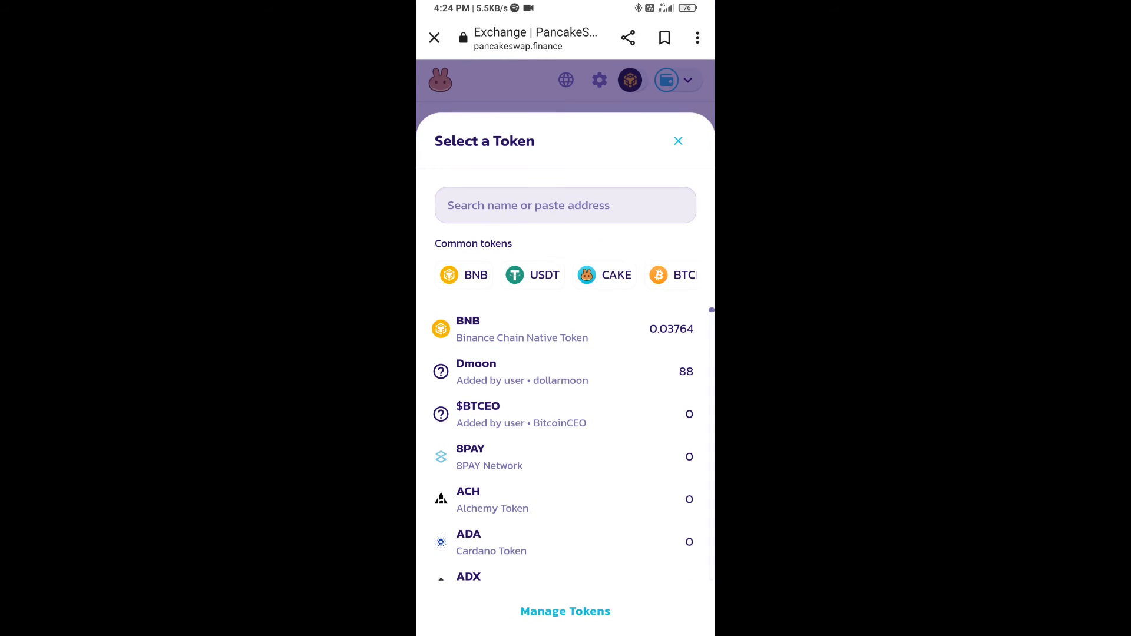
Search the token picker with the pasted contract address and import CrazyBunny, acknowledging the risk warning
left_click(566, 205)
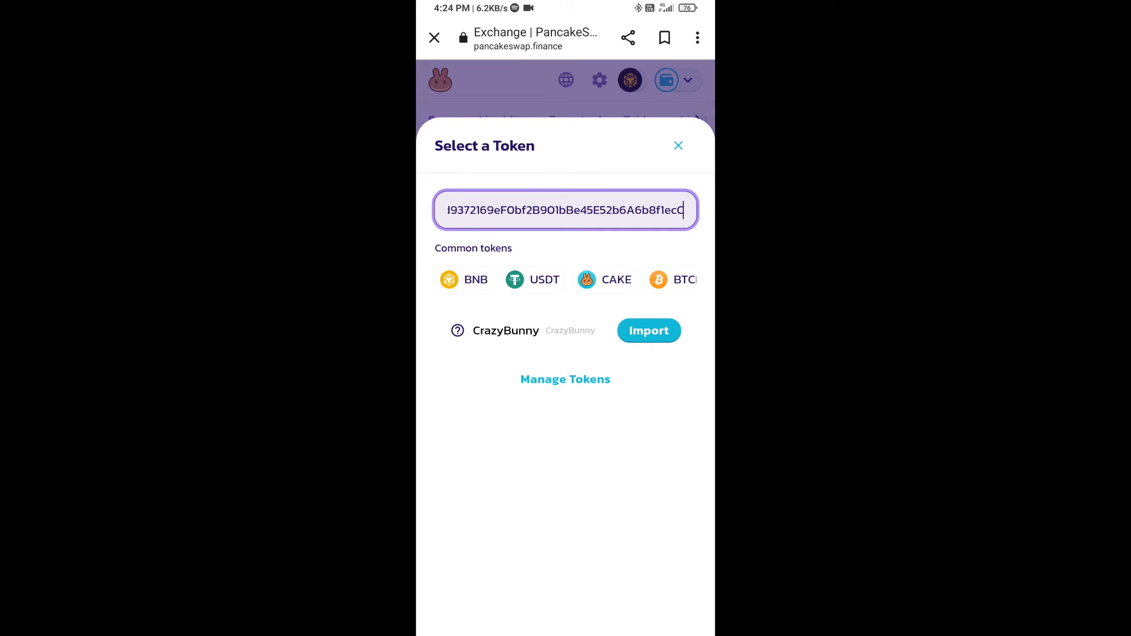
left_click(648, 329)
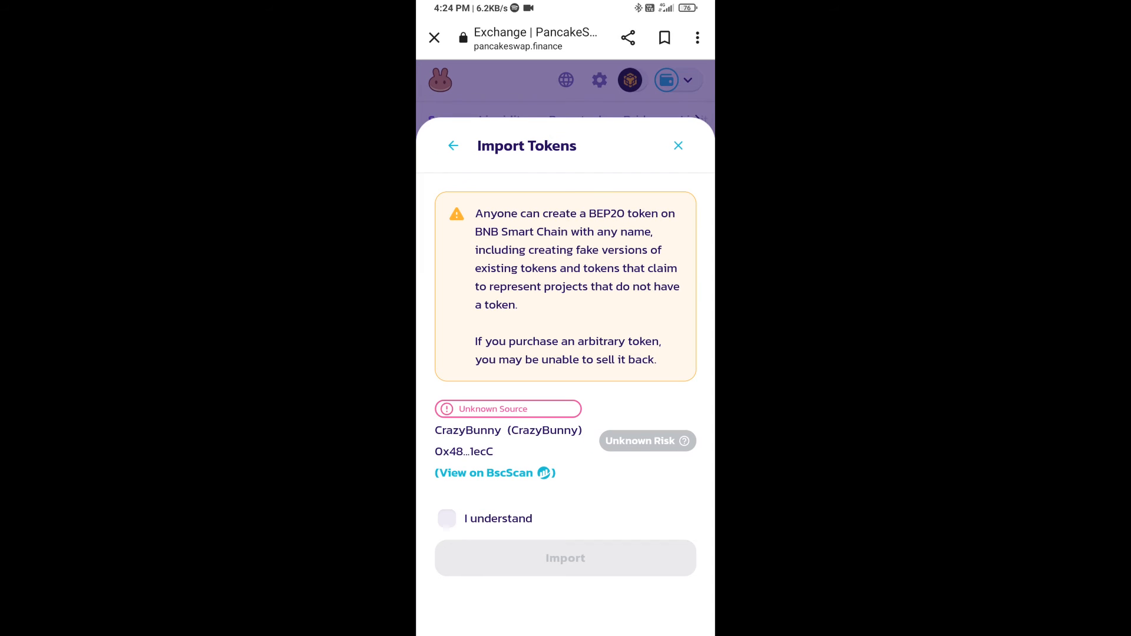
left_click(447, 519)
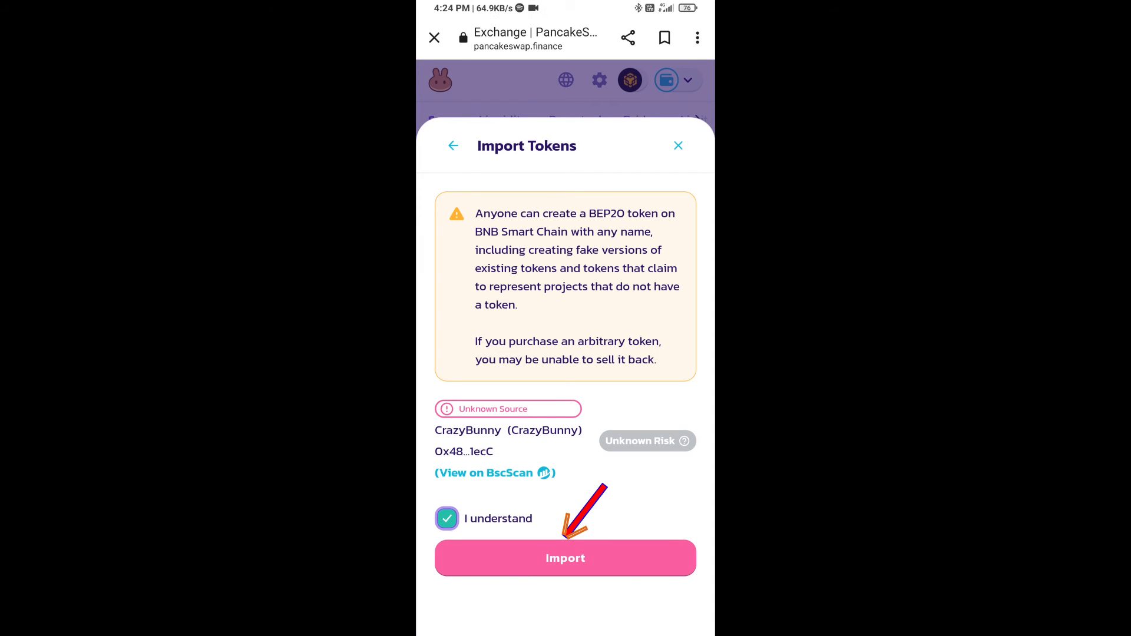
left_click(566, 559)
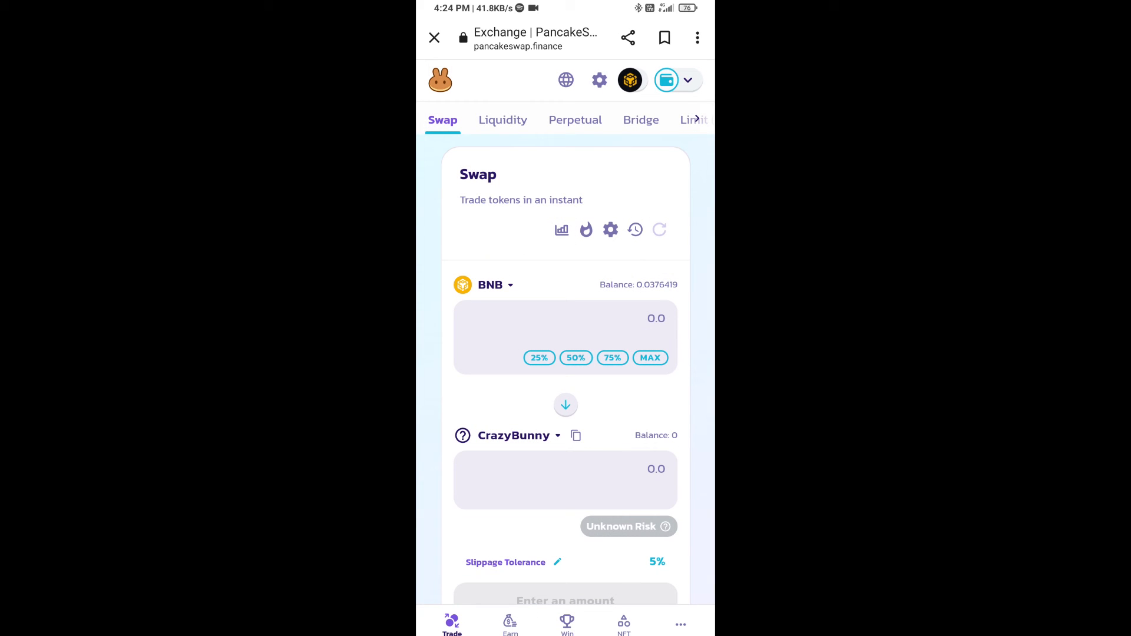
Set slippage tolerance to 12% in swap settings and enter 100000 CrazyBunny to receive
left_click(610, 230)
type("1")
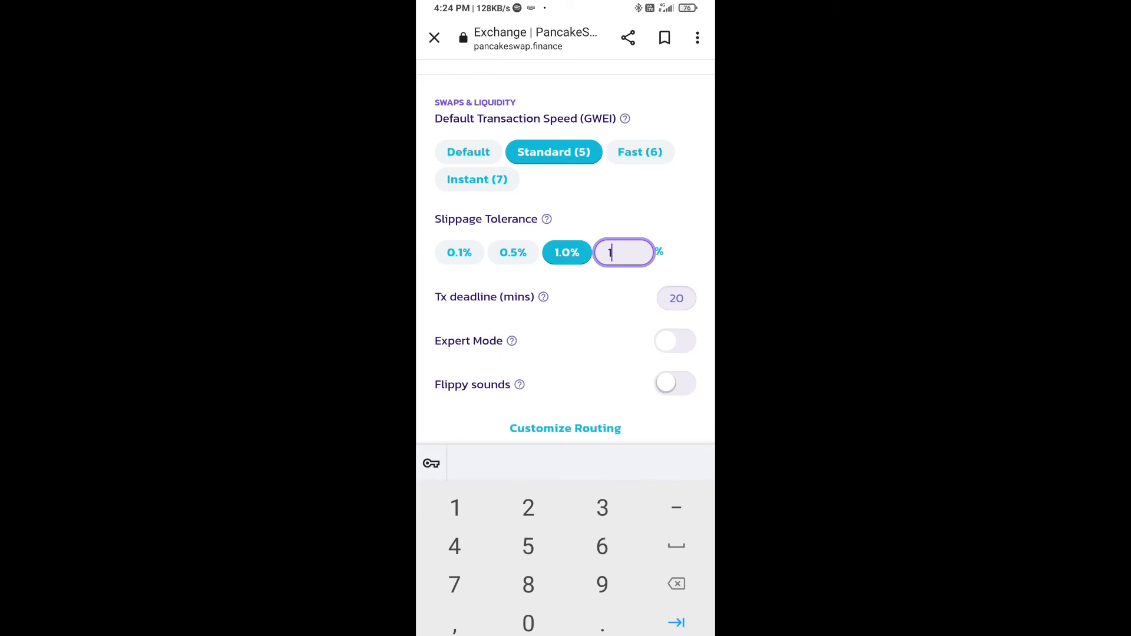
type("2")
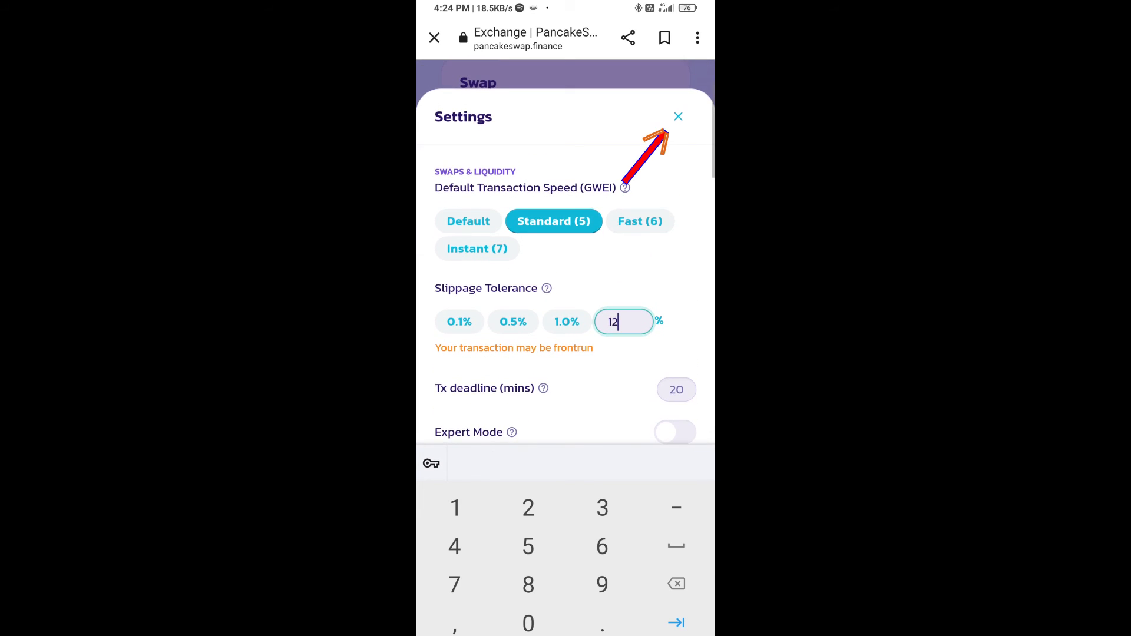
left_click(678, 116)
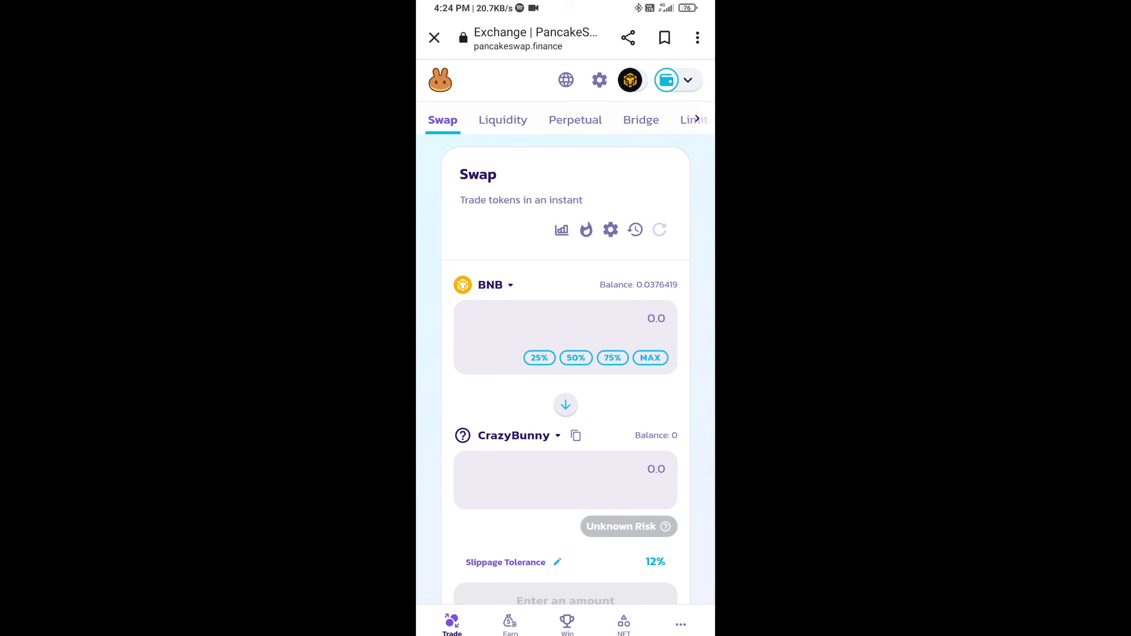
type("100000")
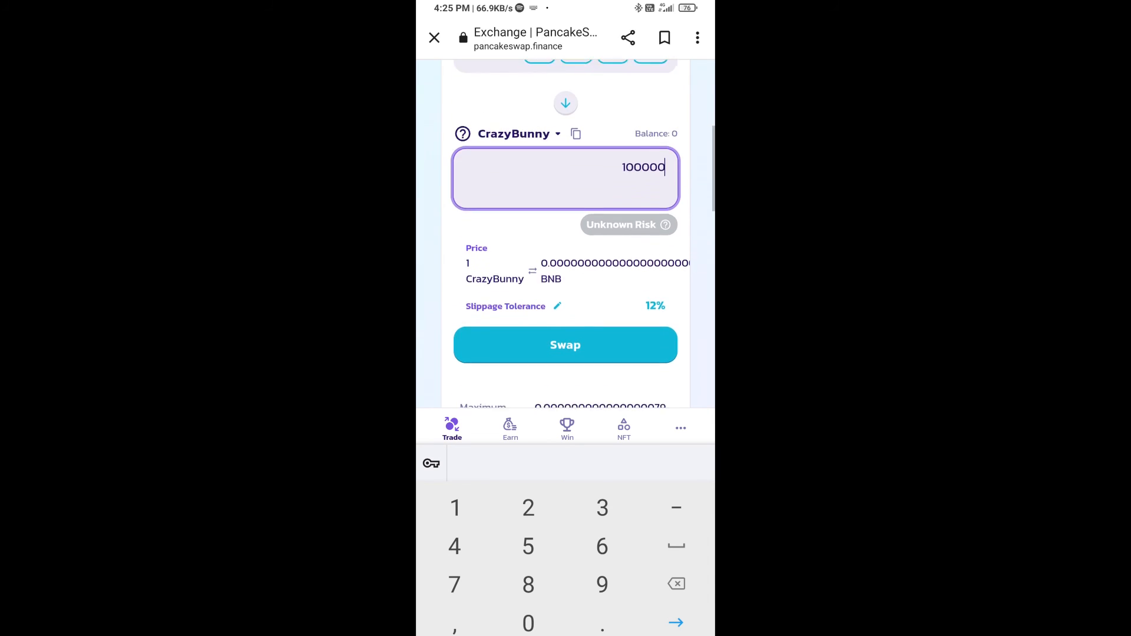
Swap BNB for 100000 CrazyBunny, confirm the details and approve the transaction in Trust Wallet
scroll("down", 3)
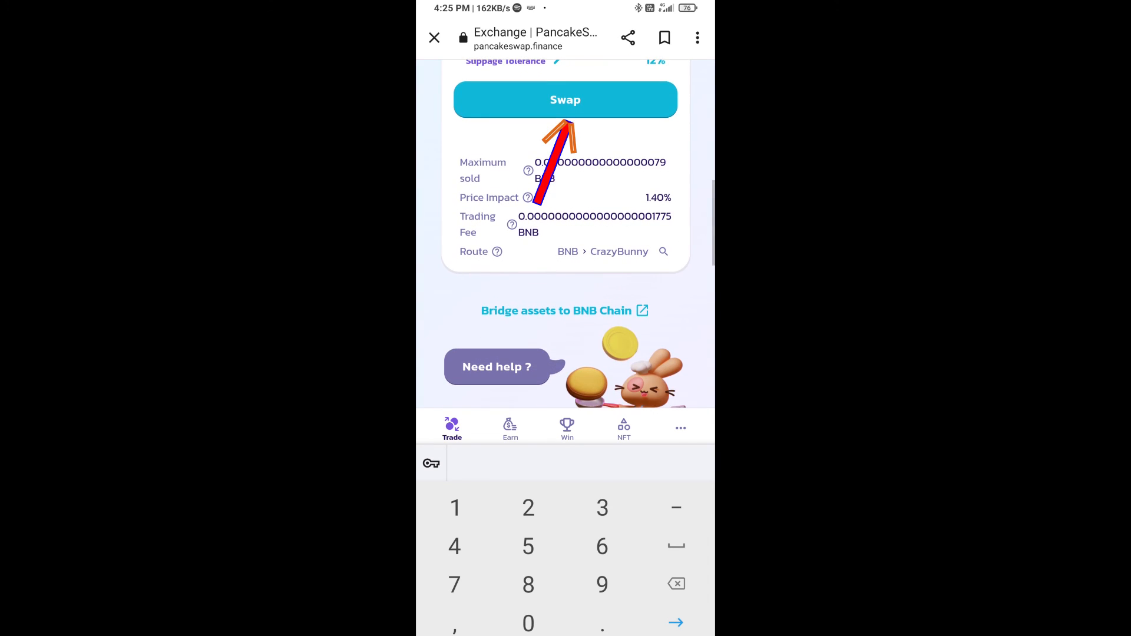
left_click(565, 100)
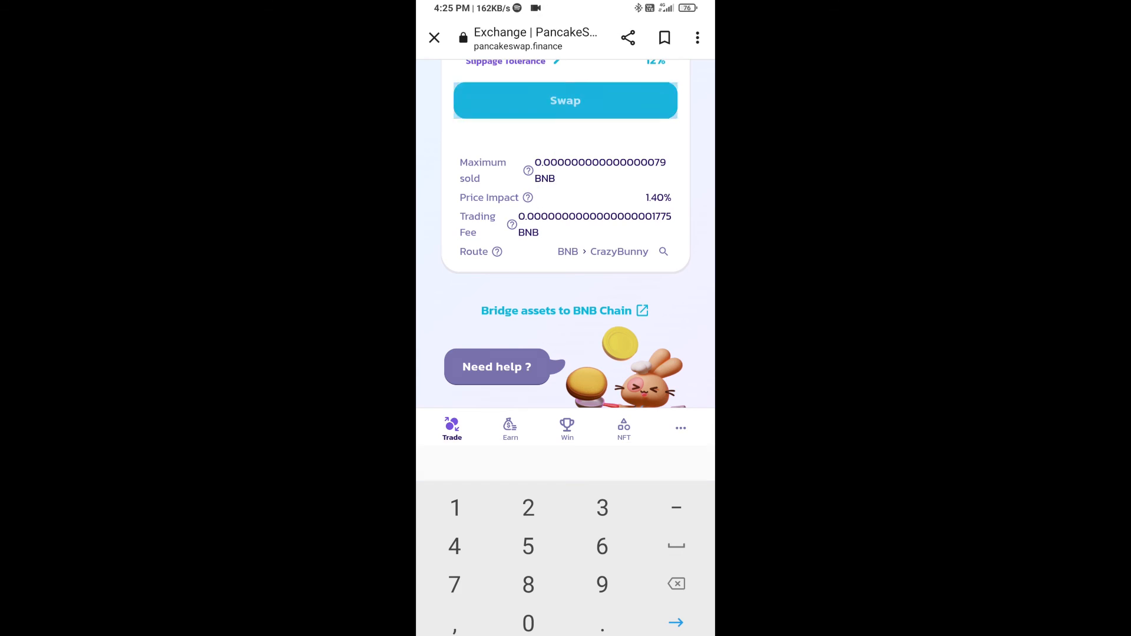
left_click(566, 100)
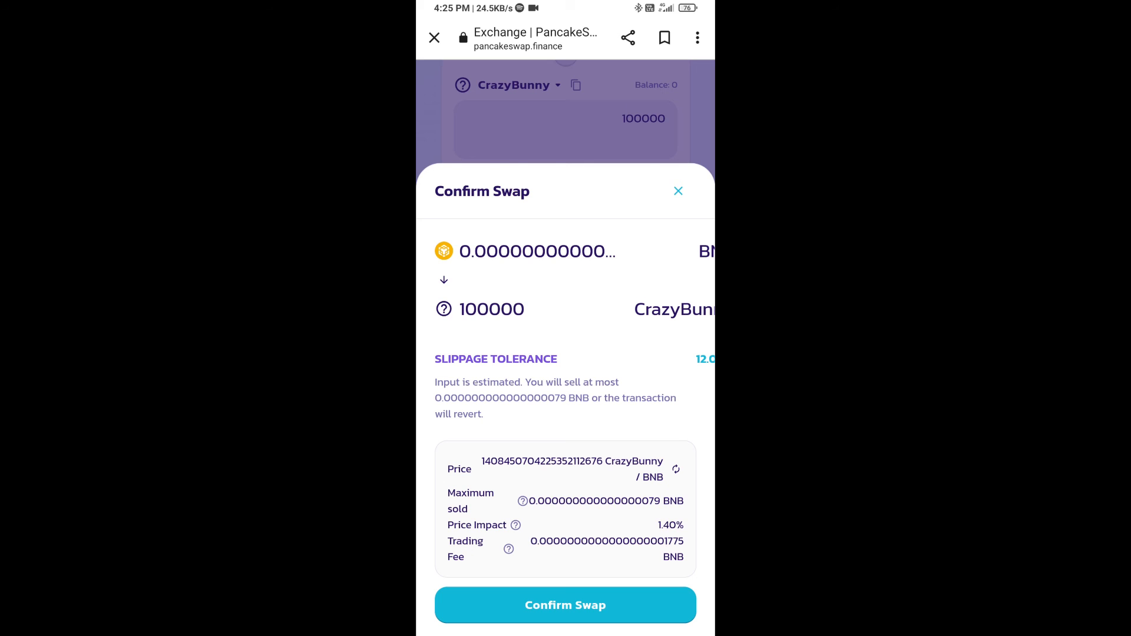
left_click(564, 606)
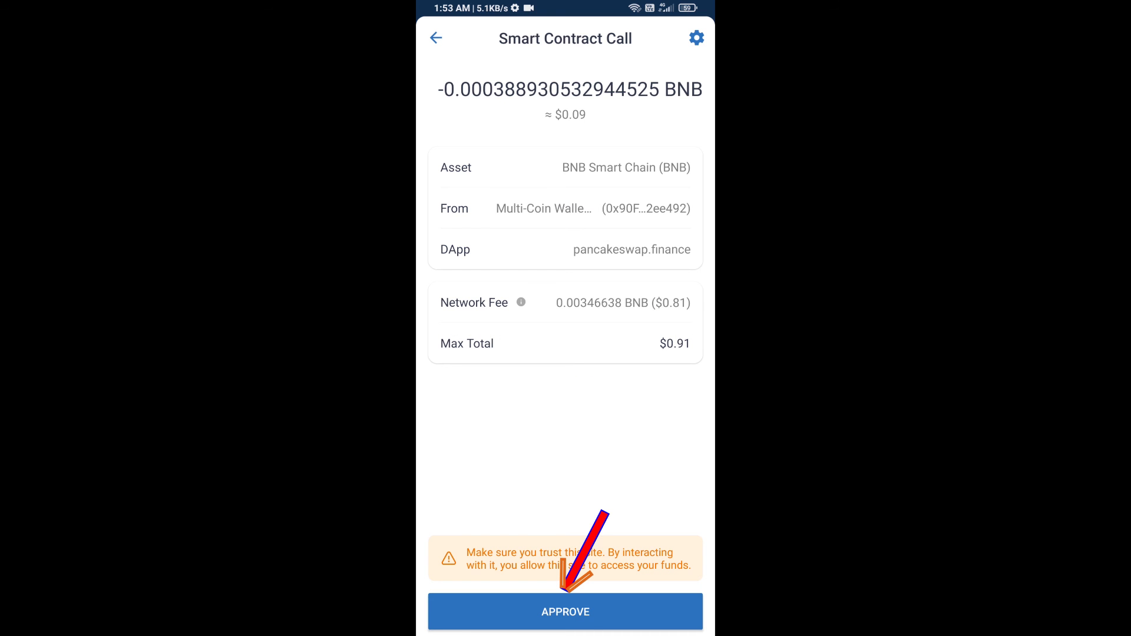
left_click(564, 610)
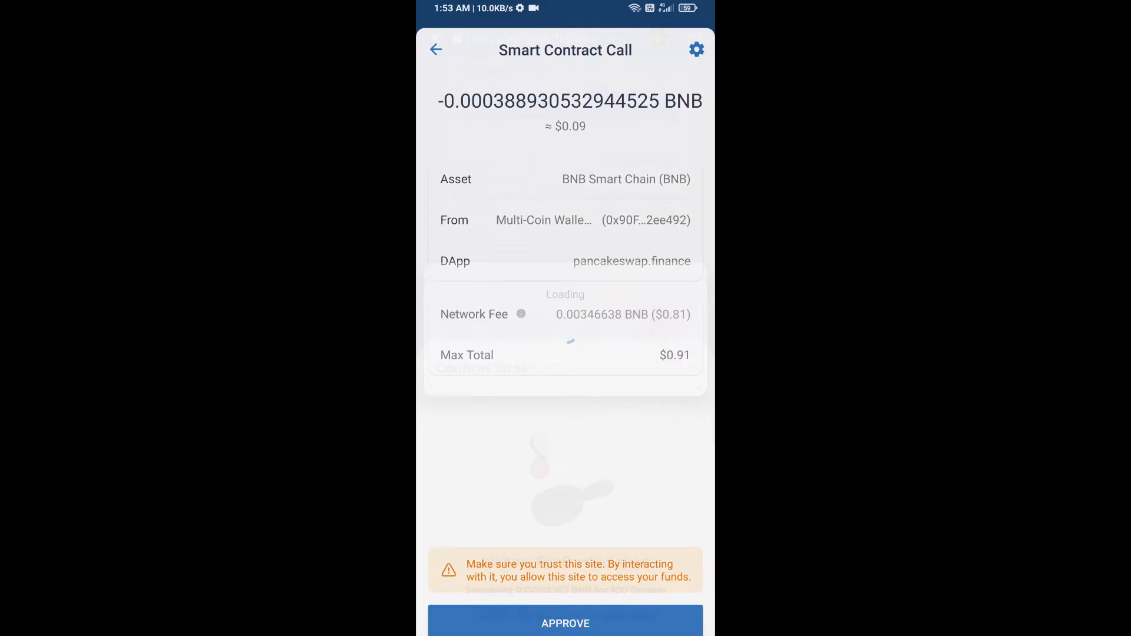
left_click(564, 622)
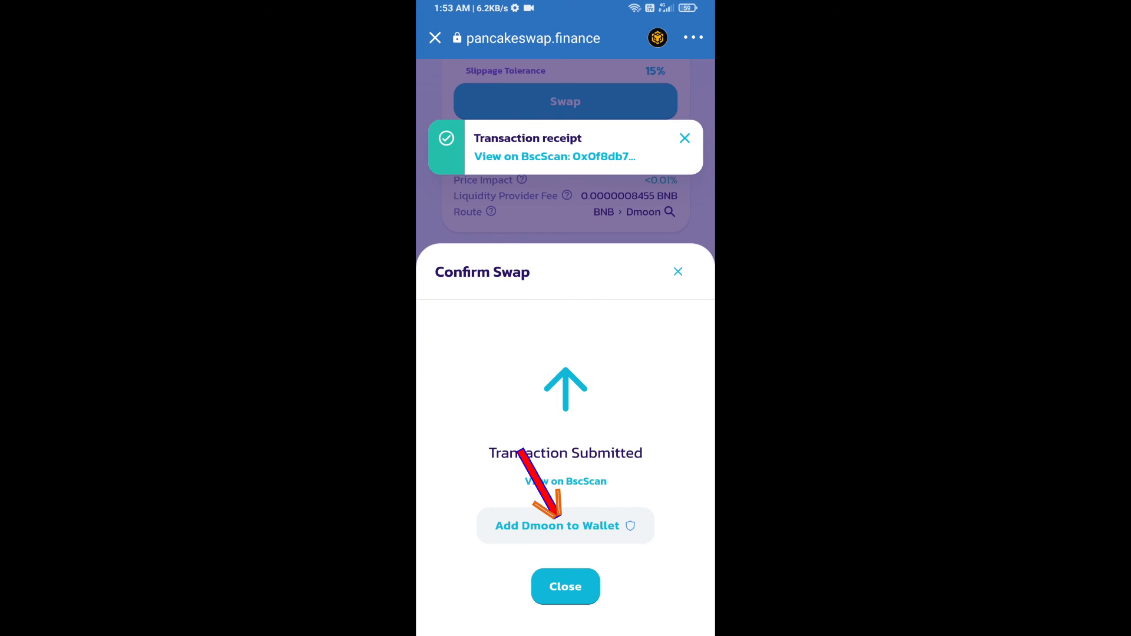
Add the purchased CrazyBunny token as an asset in Trust Wallet
left_click(565, 525)
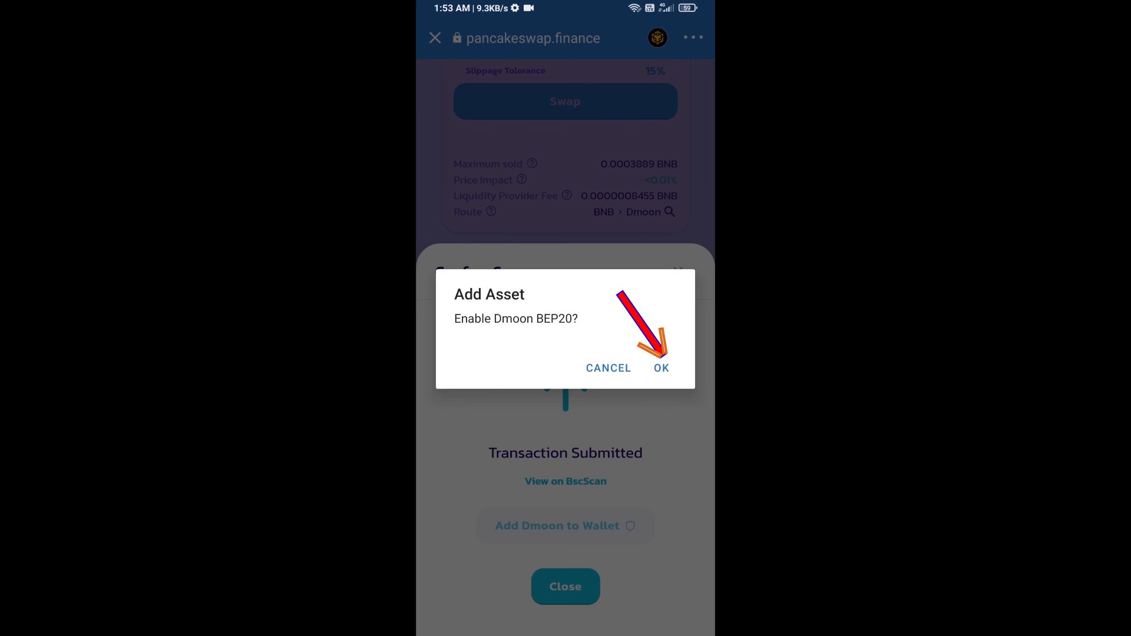
left_click(661, 368)
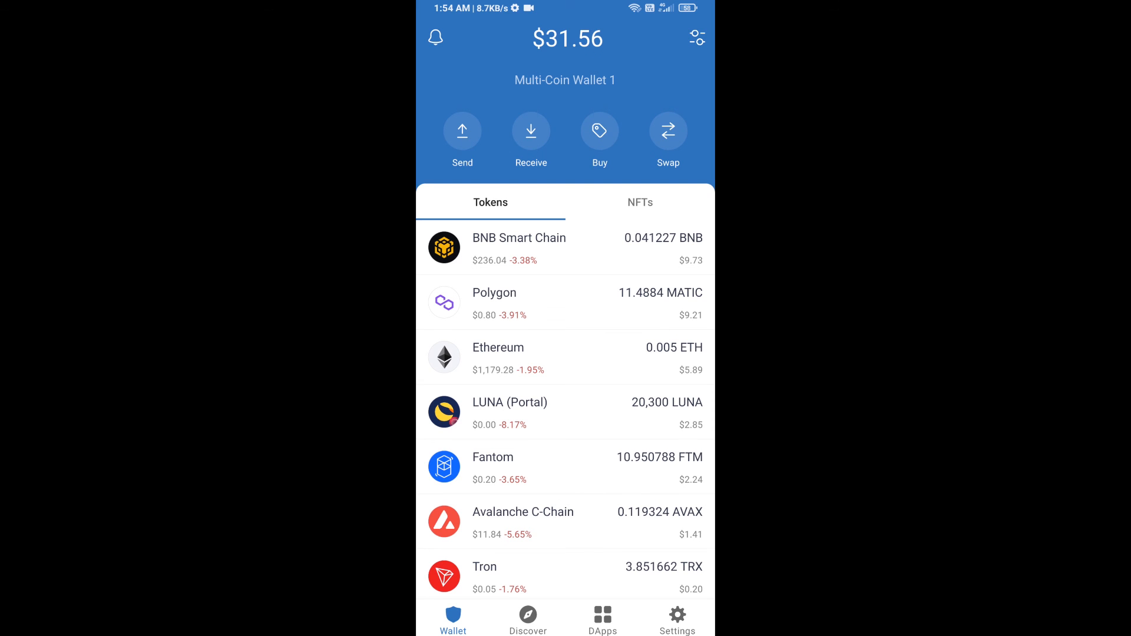